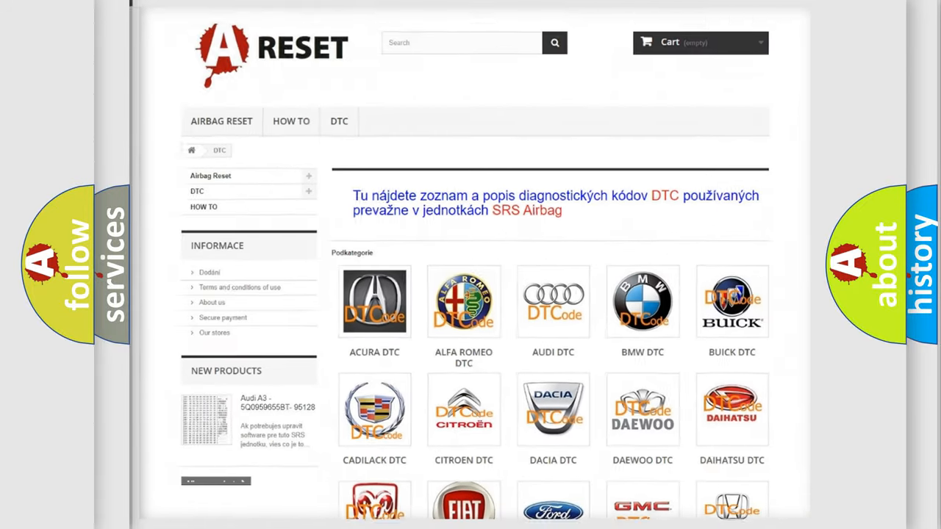
# - Choose the FORD DTC tile from the brand grid and browse its diagnostic trouble code list
pyautogui.scroll(-3)
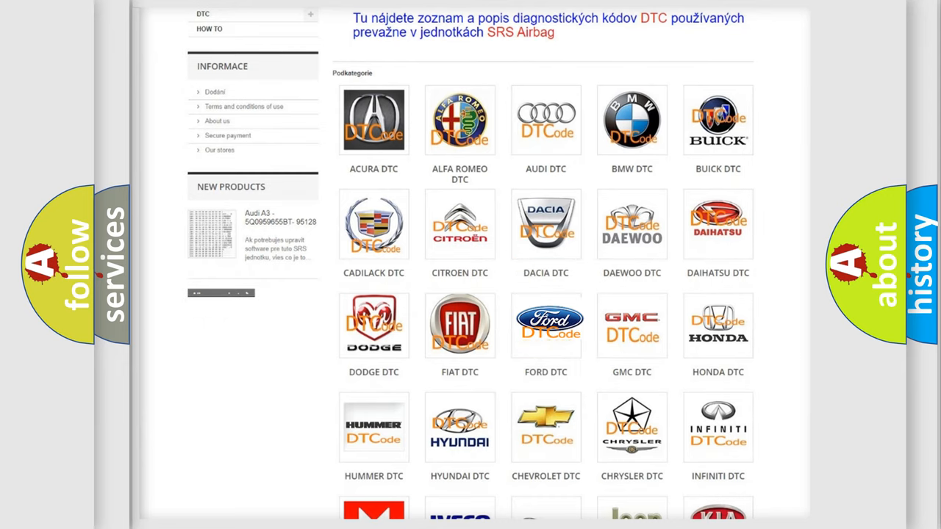
pyautogui.click(545, 325)
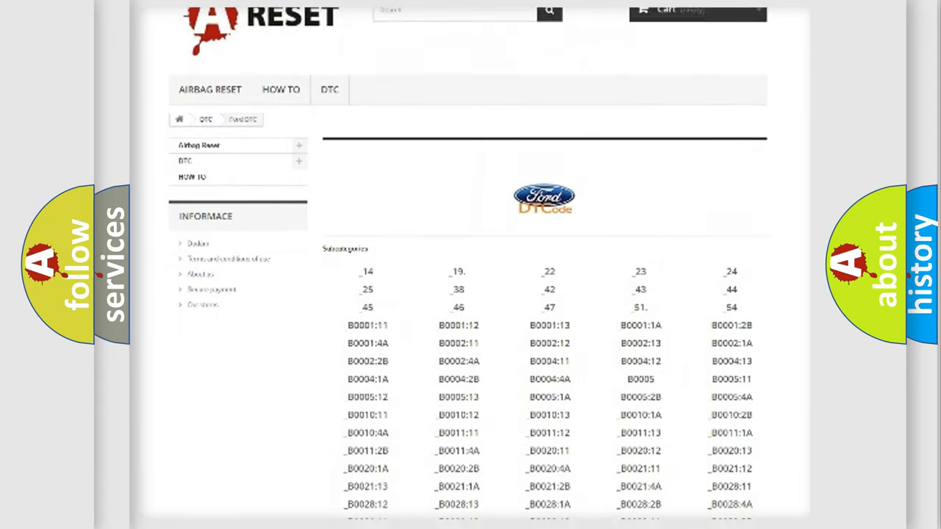
pyautogui.scroll(-3)
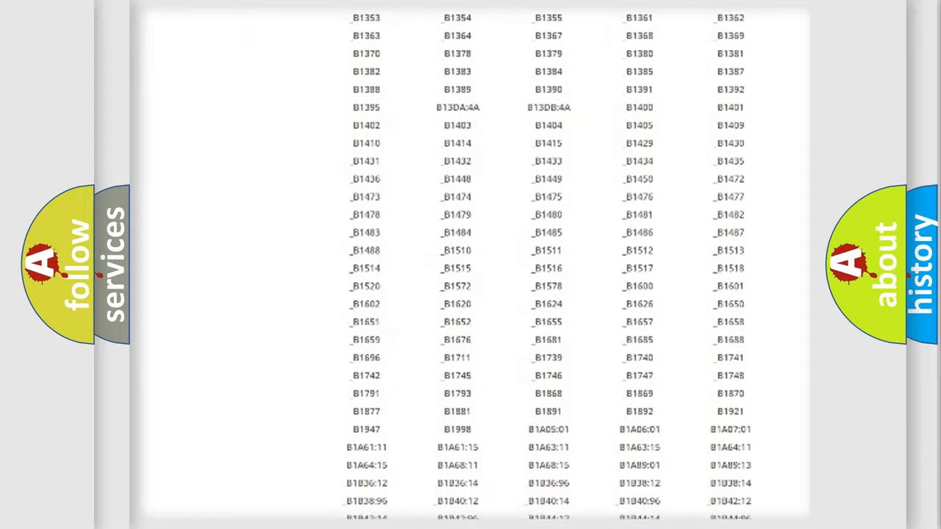